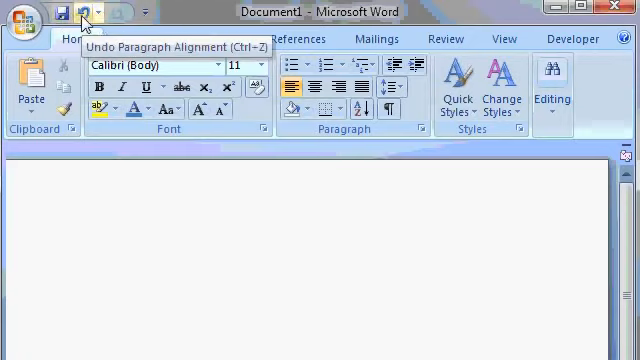
# Set the document zoom to 100% with the status-bar slider and open the Zoom dialog.
pyautogui.click(80, 11)
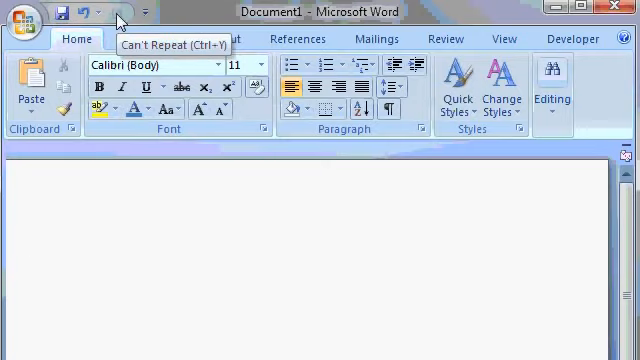
pyautogui.moveTo(195, 18)
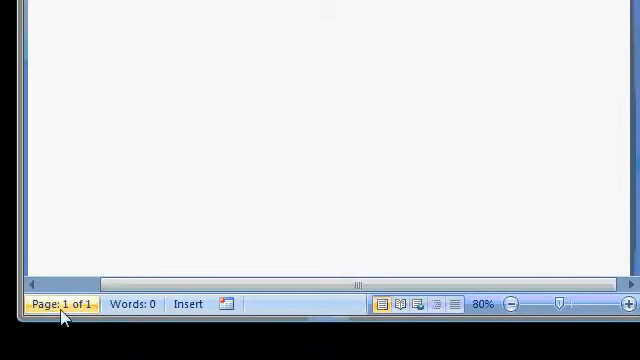
pyautogui.moveTo(55, 304)
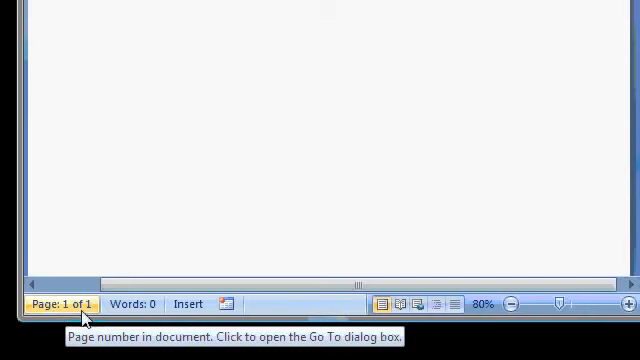
pyautogui.moveTo(134, 304)
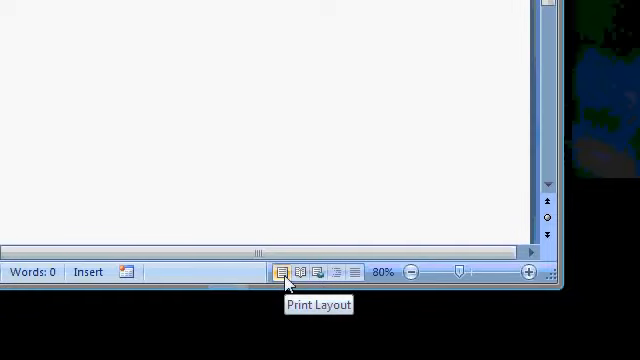
pyautogui.moveTo(305, 272)
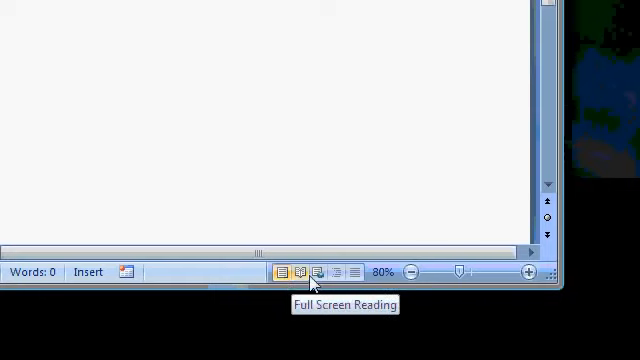
pyautogui.moveTo(329, 272)
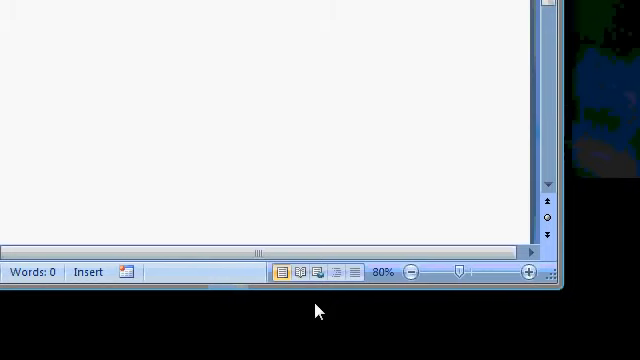
pyautogui.moveTo(323, 308)
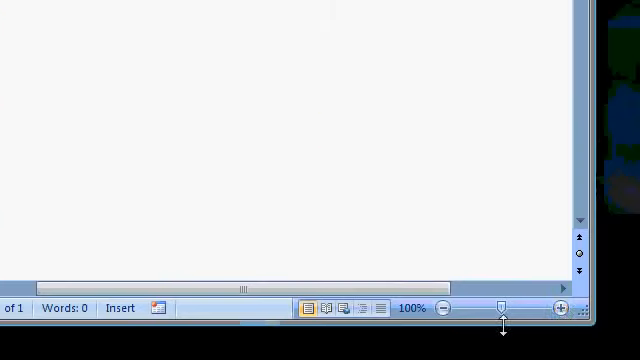
pyautogui.click(560, 308)
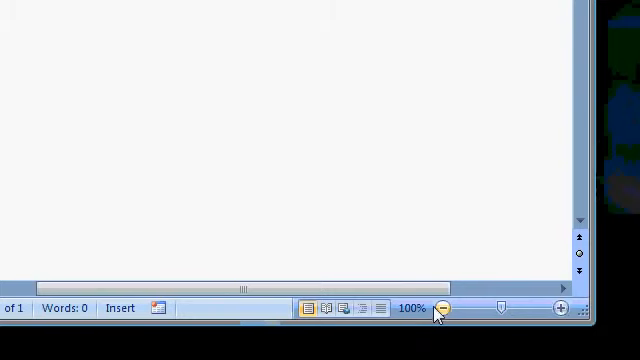
pyautogui.click(411, 308)
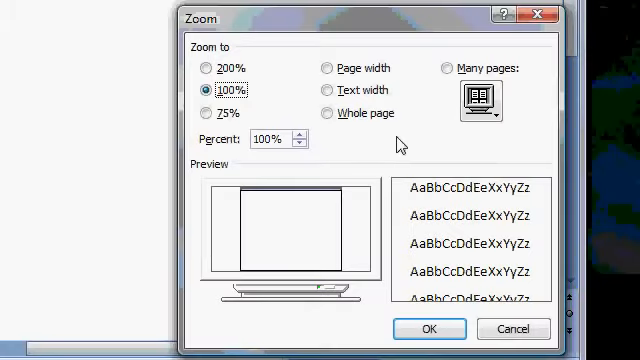
pyautogui.moveTo(428, 125)
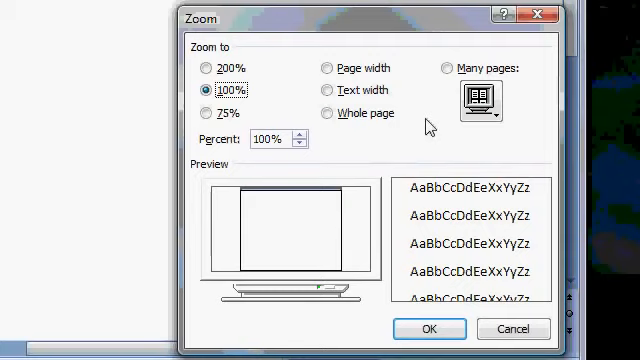
pyautogui.moveTo(540, 16)
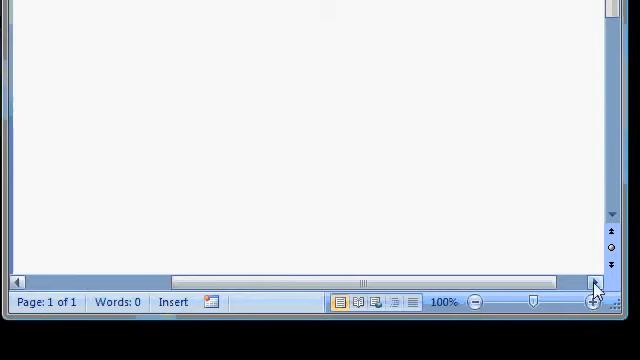
pyautogui.moveTo(28, 286)
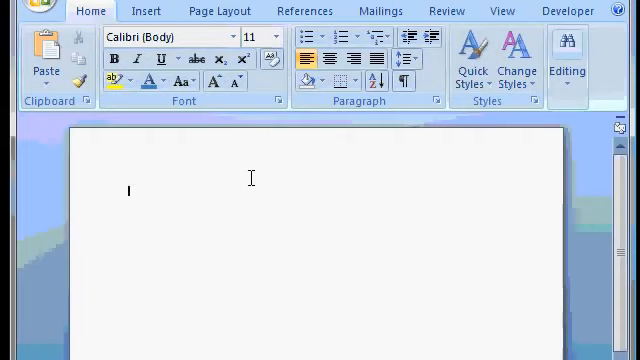
pyautogui.moveTo(358, 189)
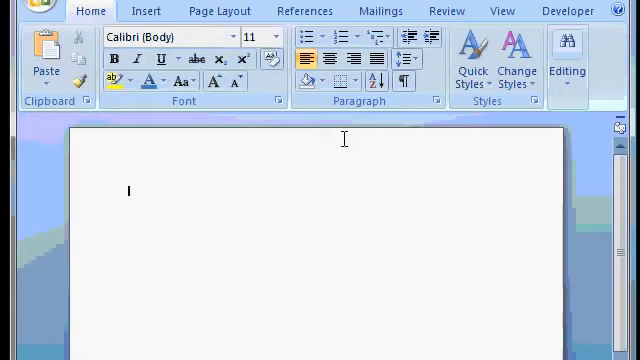
pyautogui.moveTo(310, 80)
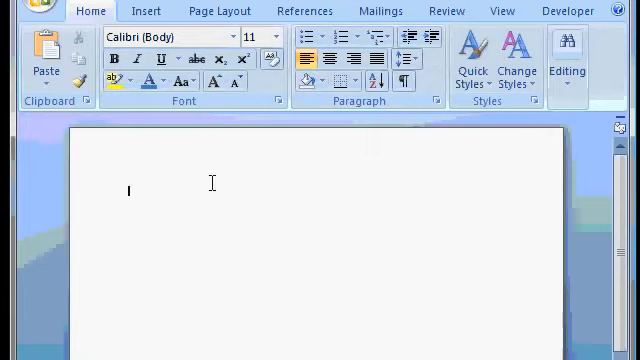
pyautogui.moveTo(92, 254)
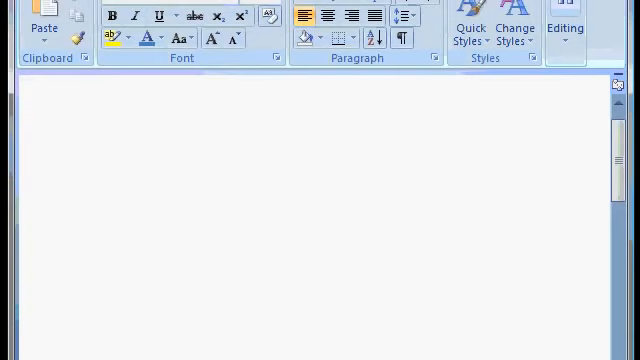
# Type the word 'Hello' as the document's first text.
pyautogui.write('Hel')
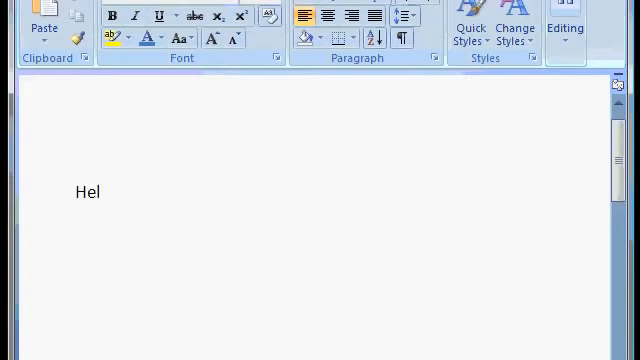
pyautogui.write('lo')
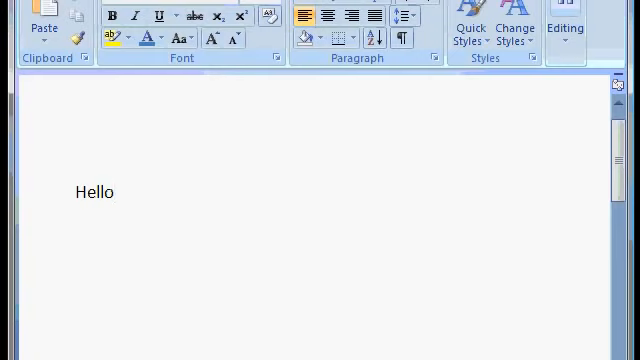
pyautogui.click(112, 192)
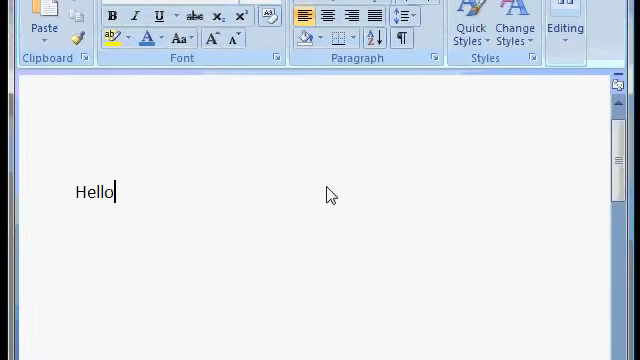
pyautogui.moveTo(222, 152)
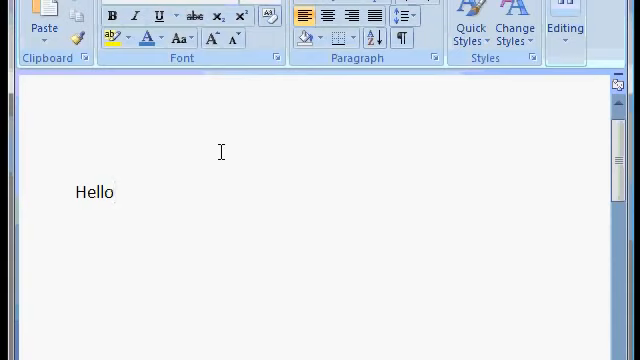
pyautogui.click(88, 191)
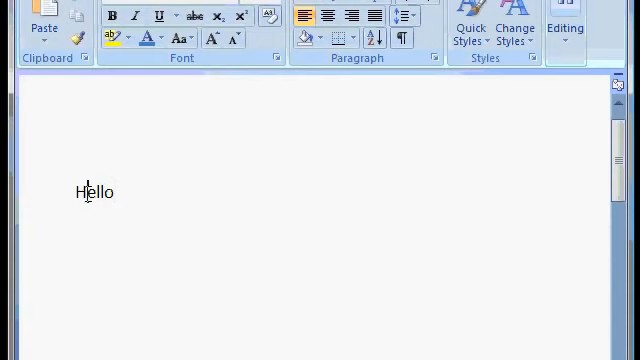
pyautogui.moveTo(177, 202)
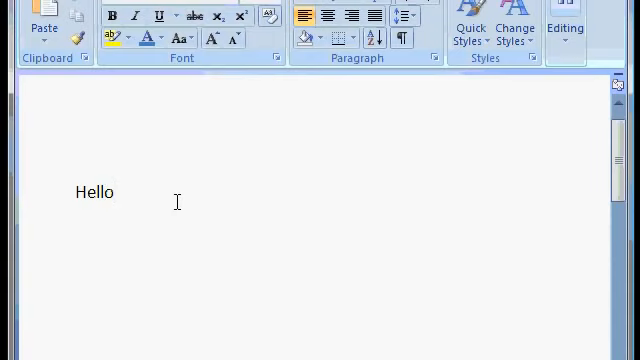